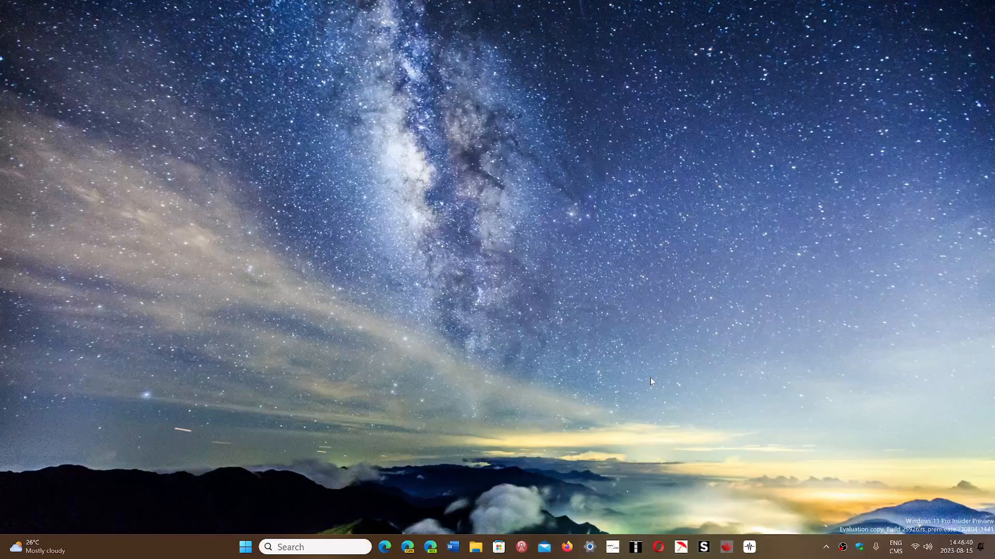
{"action": "mouse_move", "coordinate": [278, 495]}
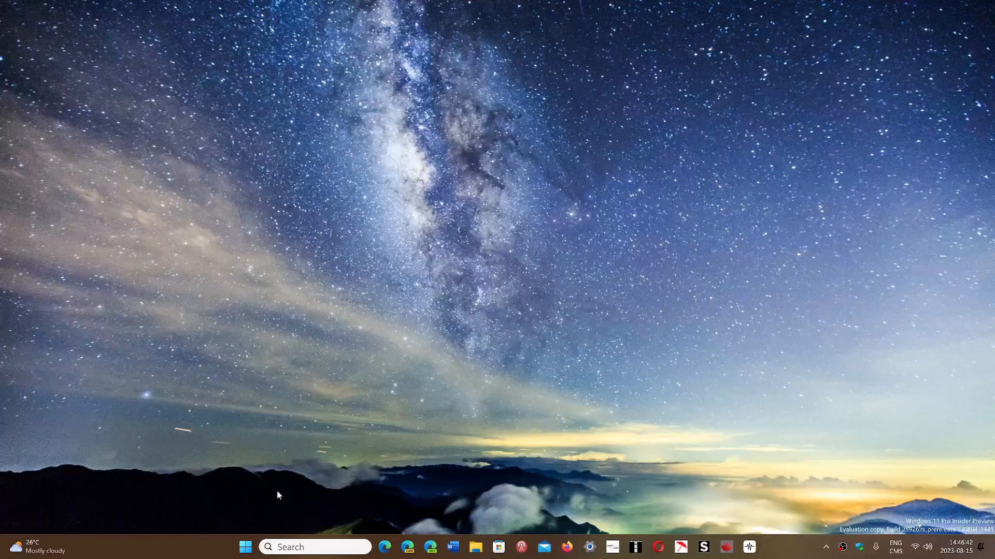
Bring up the Start button's quick-link menu of system tools
{"action": "right_click", "coordinate": [246, 547]}
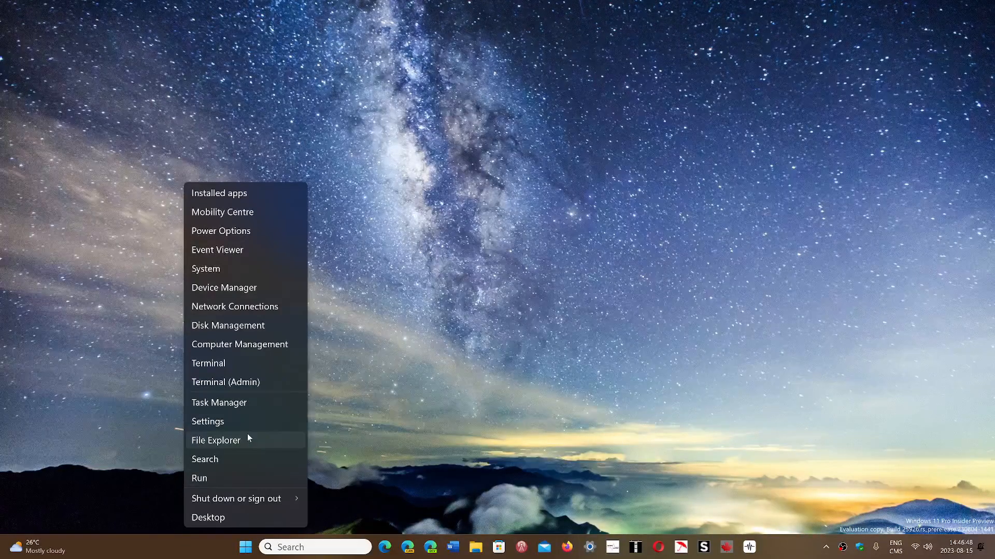
{"action": "mouse_move", "coordinate": [246, 382]}
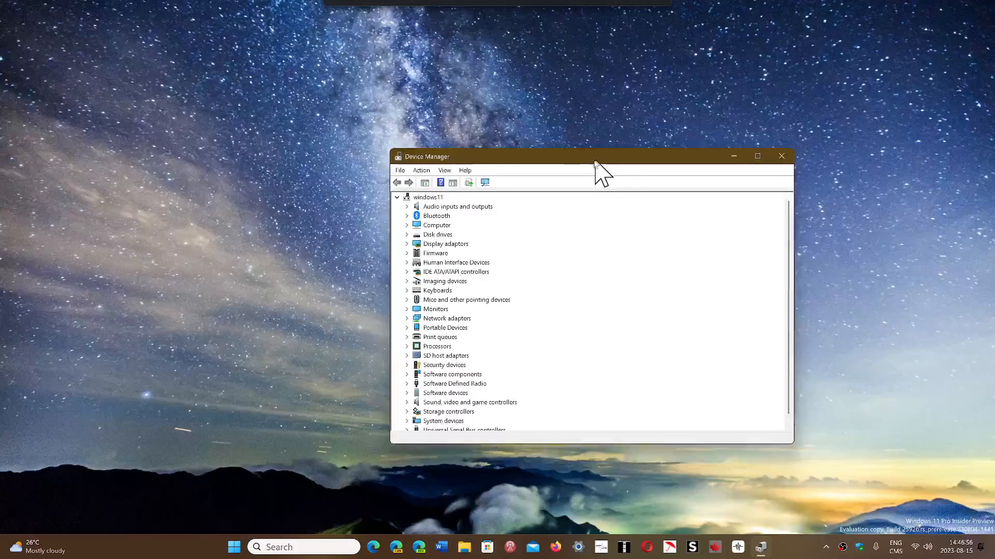
Reposition Device Manager and expand the Universal Serial Bus controllers category
{"action": "left_click_drag", "start_coordinate": [594, 157], "coordinate": [578, 158]}
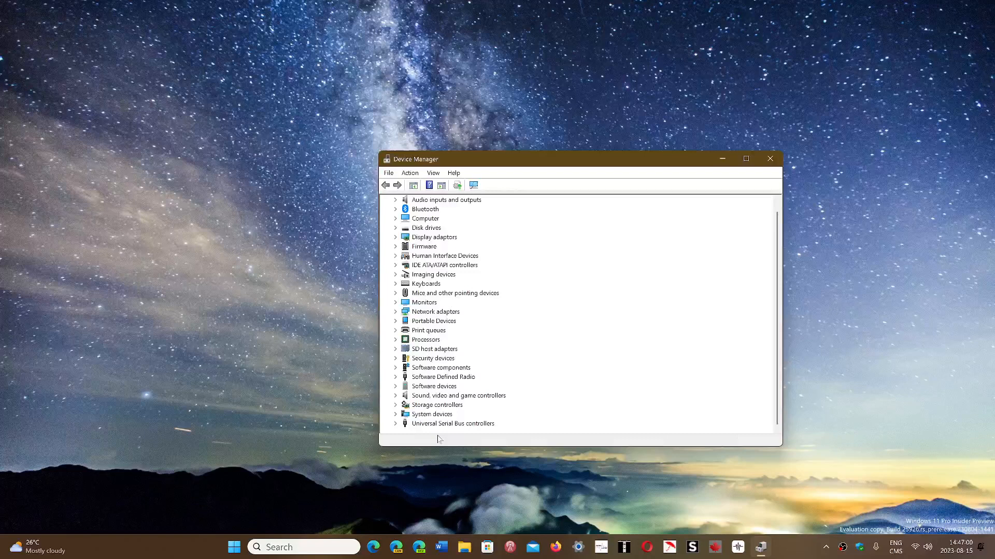
{"action": "left_click", "coordinate": [395, 359]}
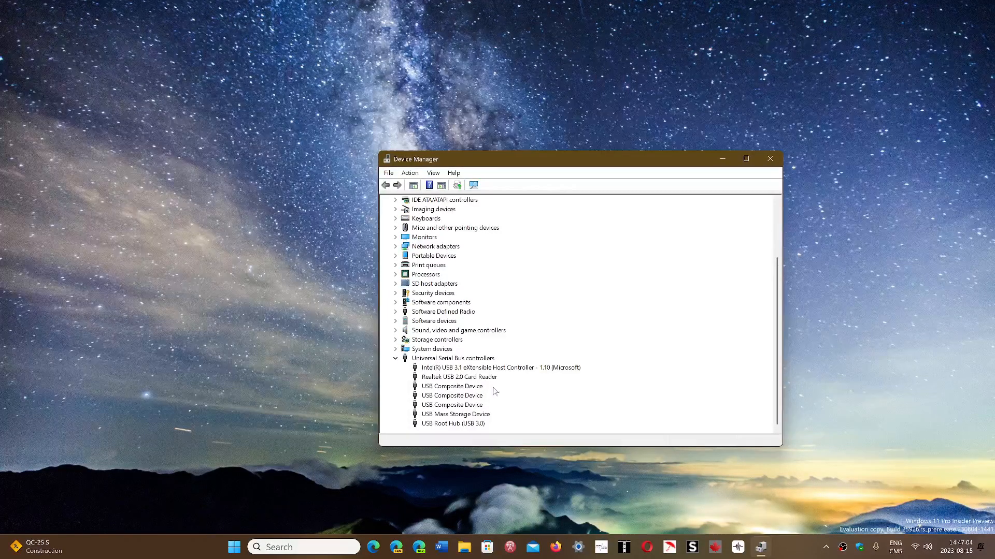
{"action": "mouse_move", "coordinate": [615, 394]}
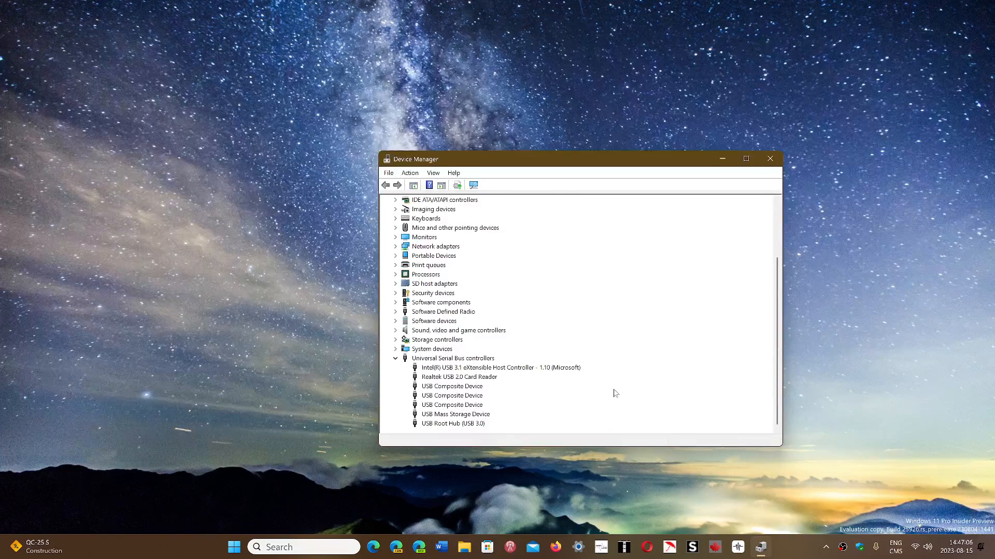
{"action": "left_click", "coordinate": [452, 358]}
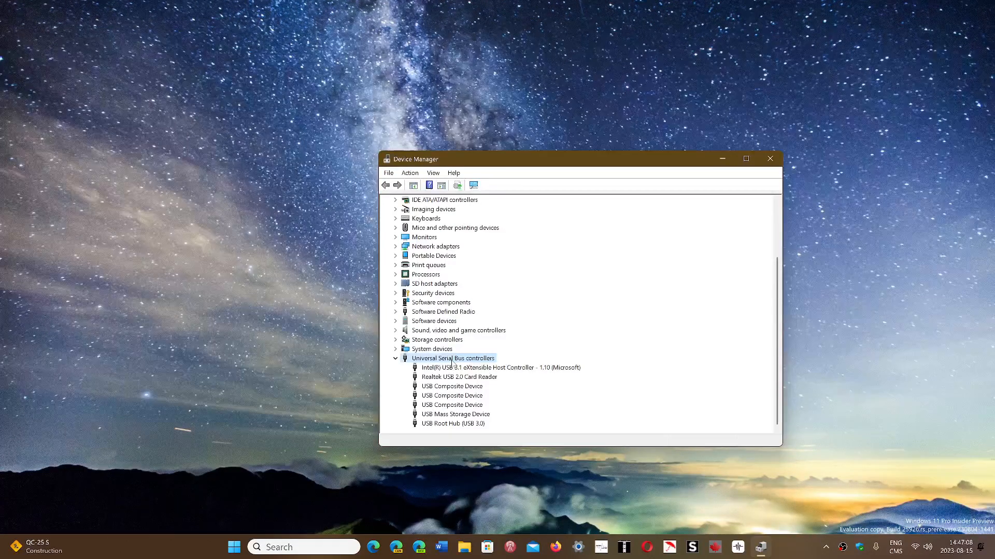
{"action": "right_click", "coordinate": [452, 358]}
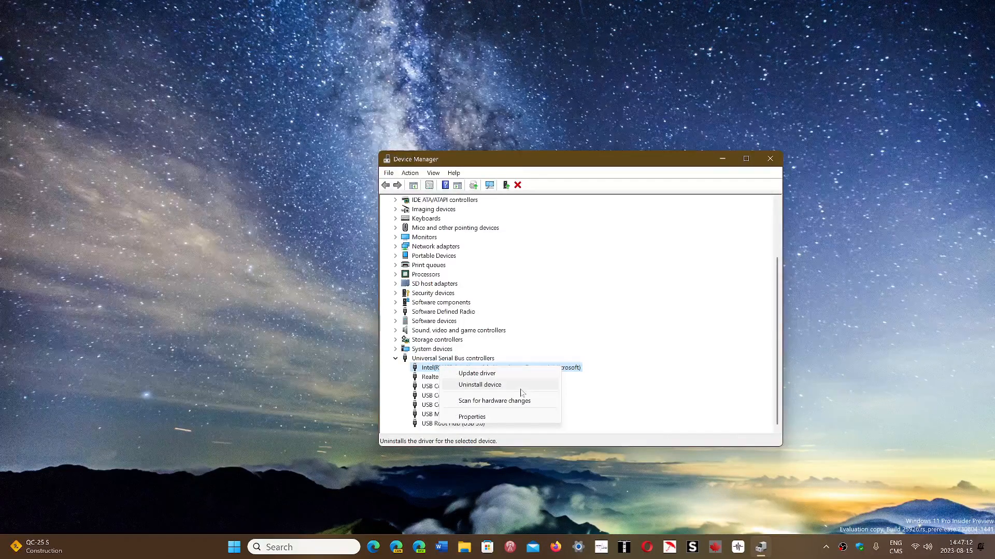
{"action": "mouse_move", "coordinate": [515, 413]}
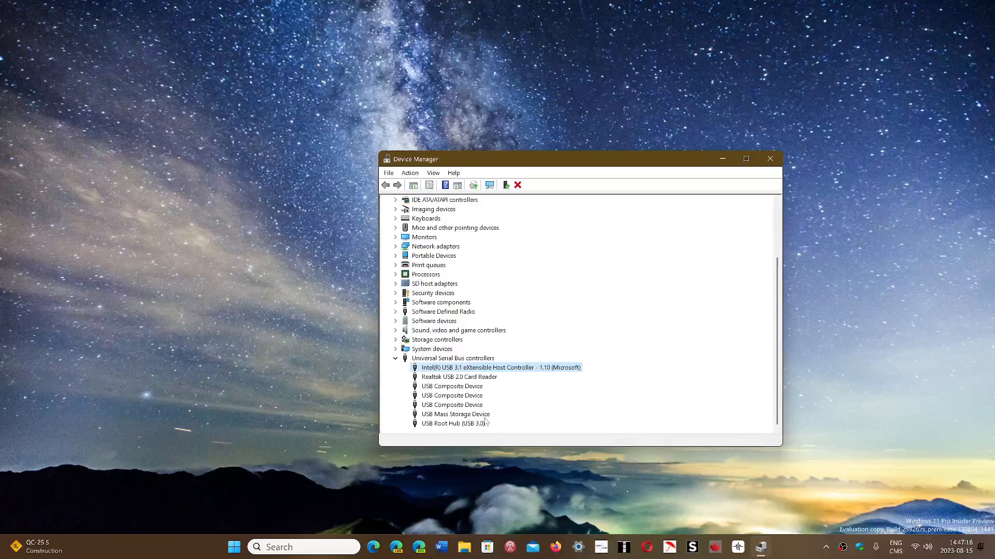
{"action": "right_click", "coordinate": [450, 396]}
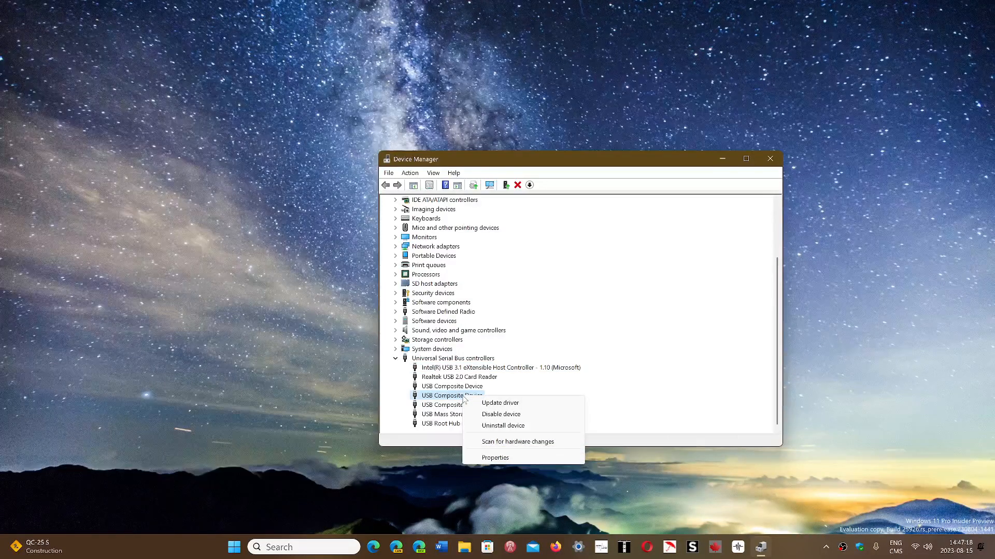
{"action": "mouse_move", "coordinate": [503, 426]}
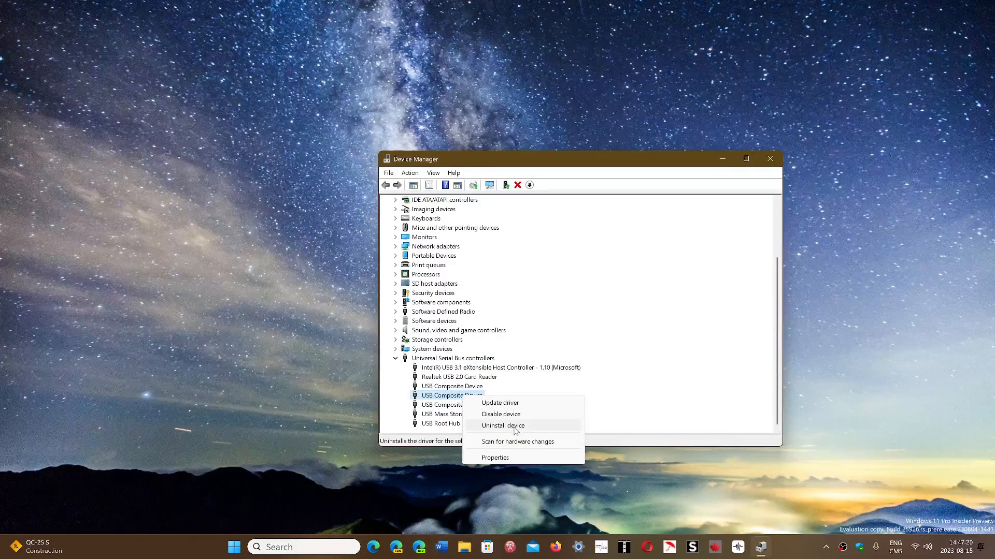
{"action": "mouse_move", "coordinate": [649, 166]}
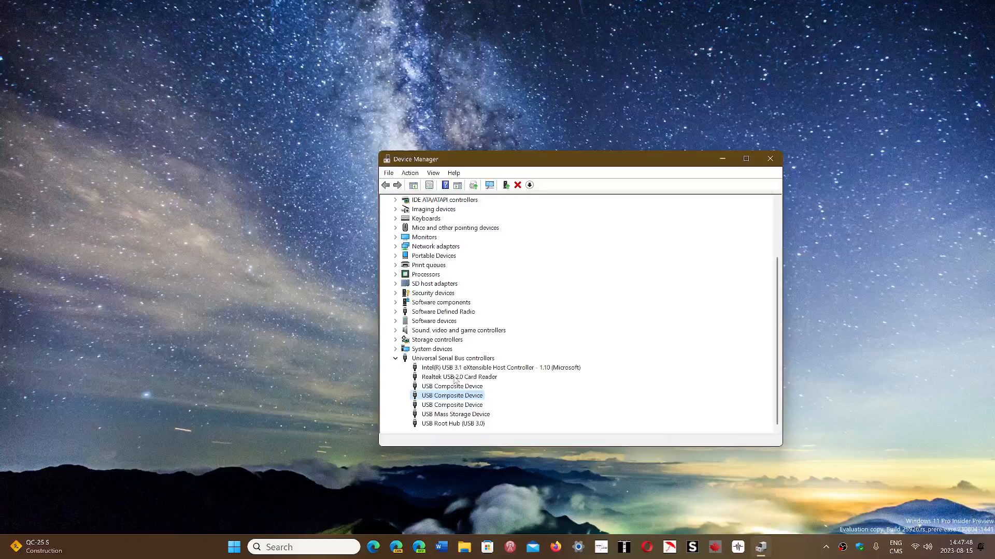
{"action": "right_click", "coordinate": [458, 377]}
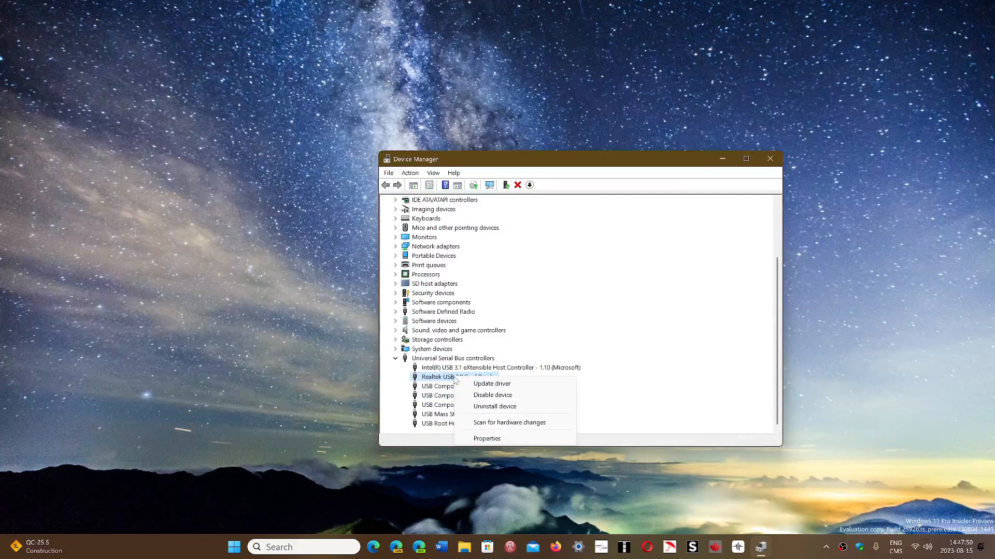
{"action": "mouse_move", "coordinate": [491, 383]}
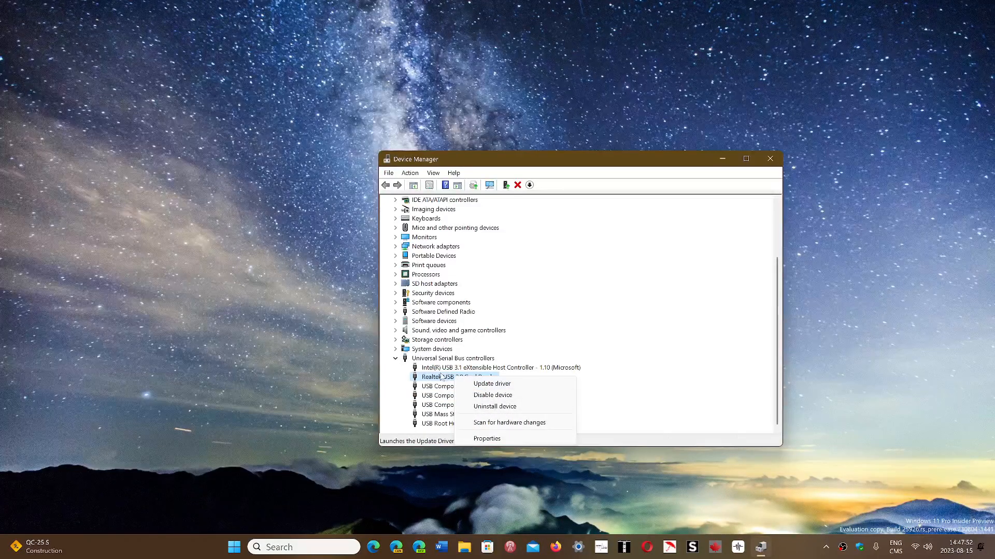
{"action": "mouse_move", "coordinate": [640, 393]}
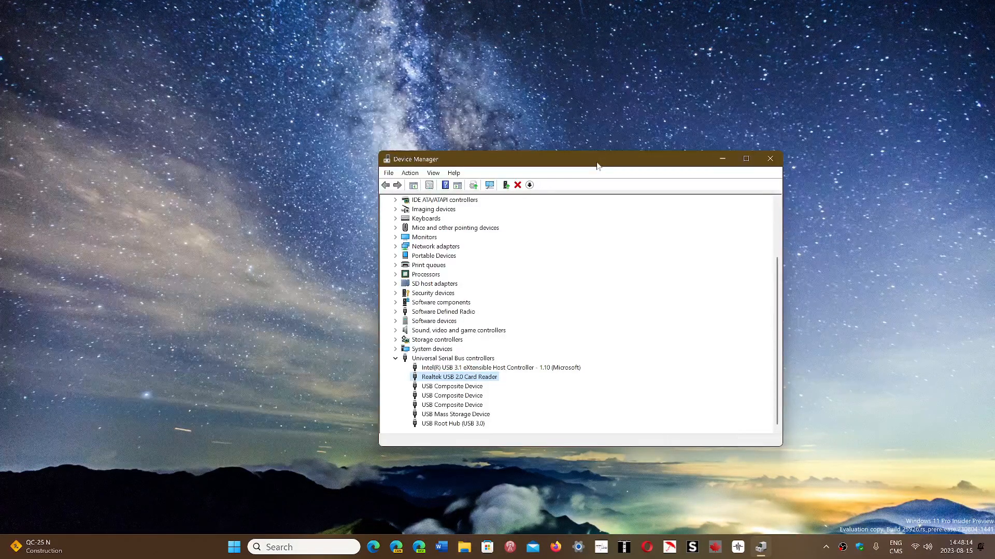
{"action": "mouse_move", "coordinate": [720, 491]}
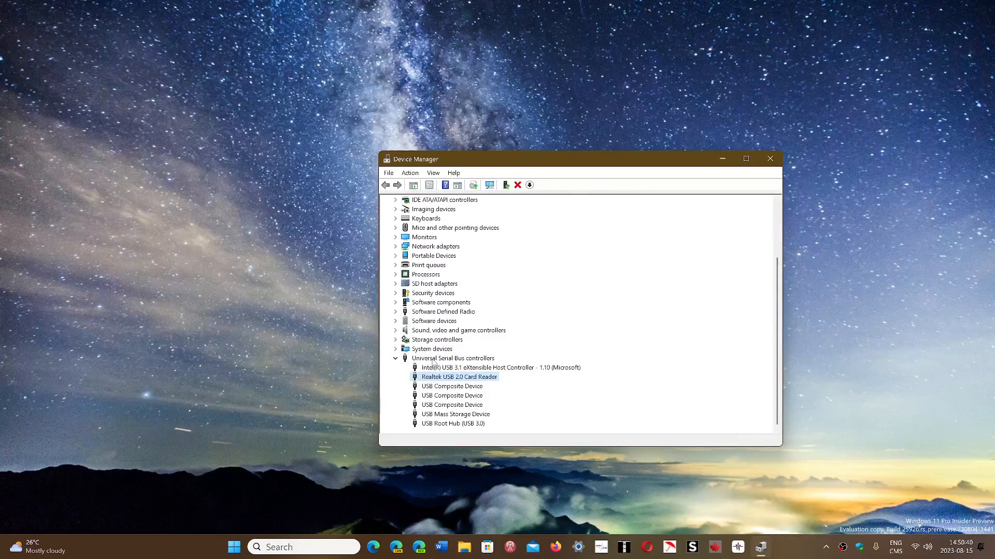
{"action": "left_click", "coordinate": [499, 366]}
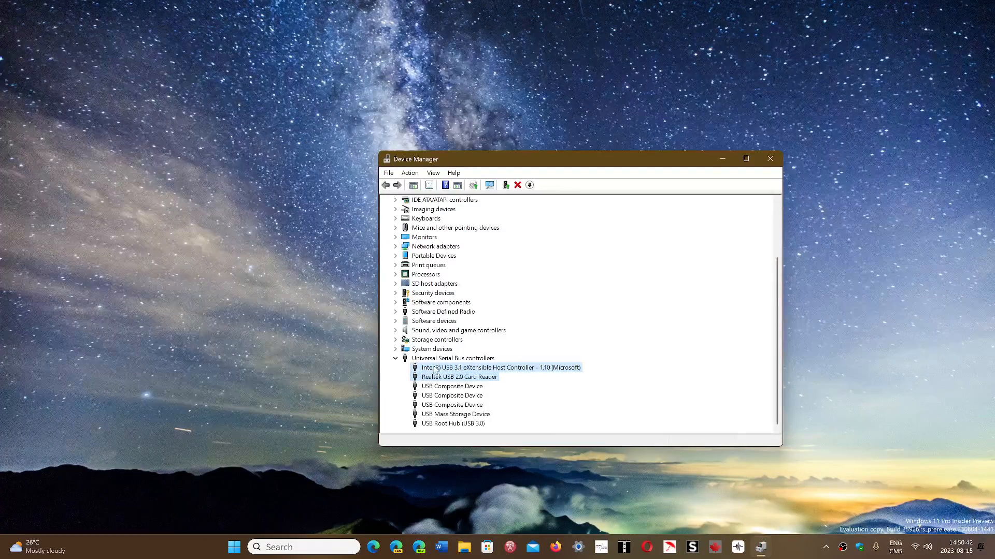
{"action": "right_click", "coordinate": [482, 367]}
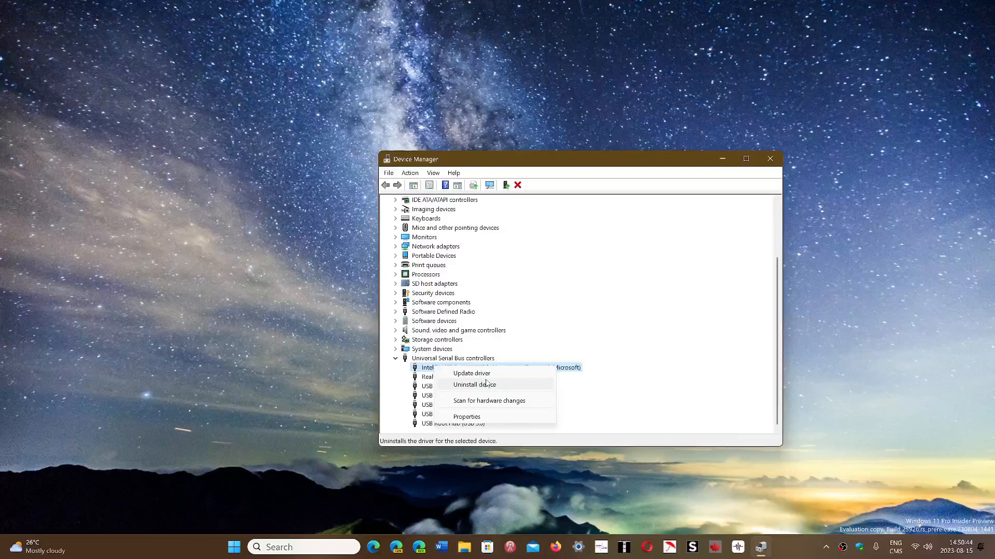
{"action": "mouse_move", "coordinate": [568, 417]}
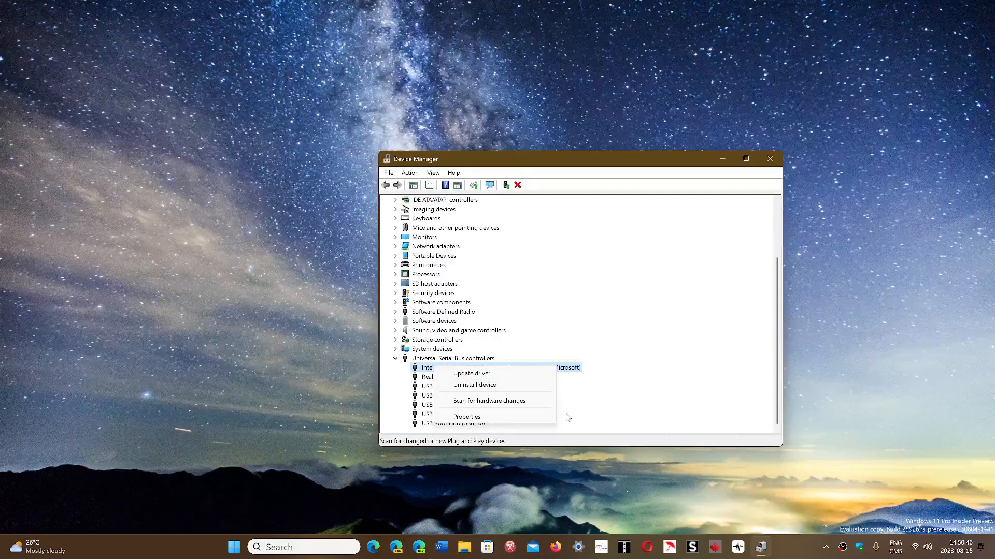
{"action": "mouse_move", "coordinate": [617, 173]}
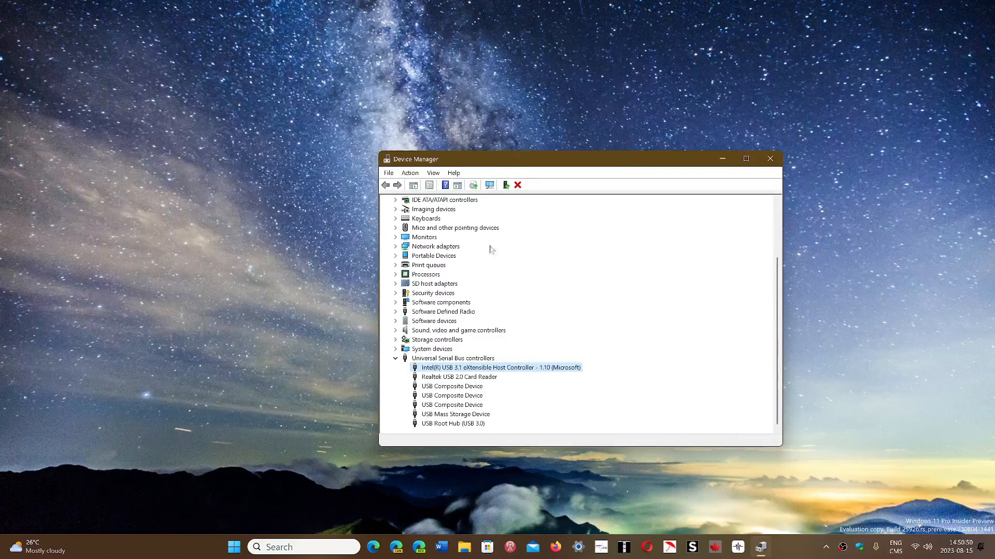
{"action": "mouse_move", "coordinate": [760, 454]}
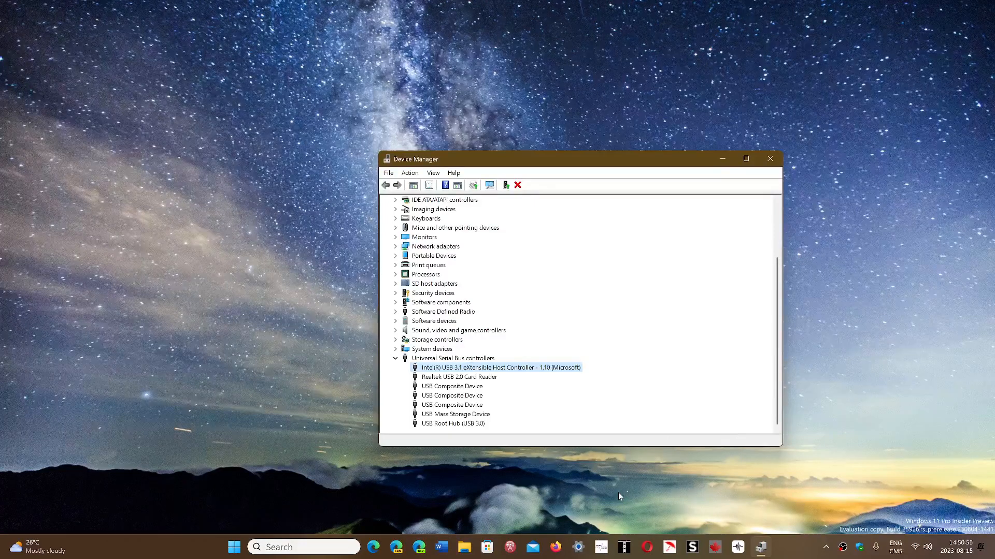
{"action": "mouse_move", "coordinate": [797, 517]}
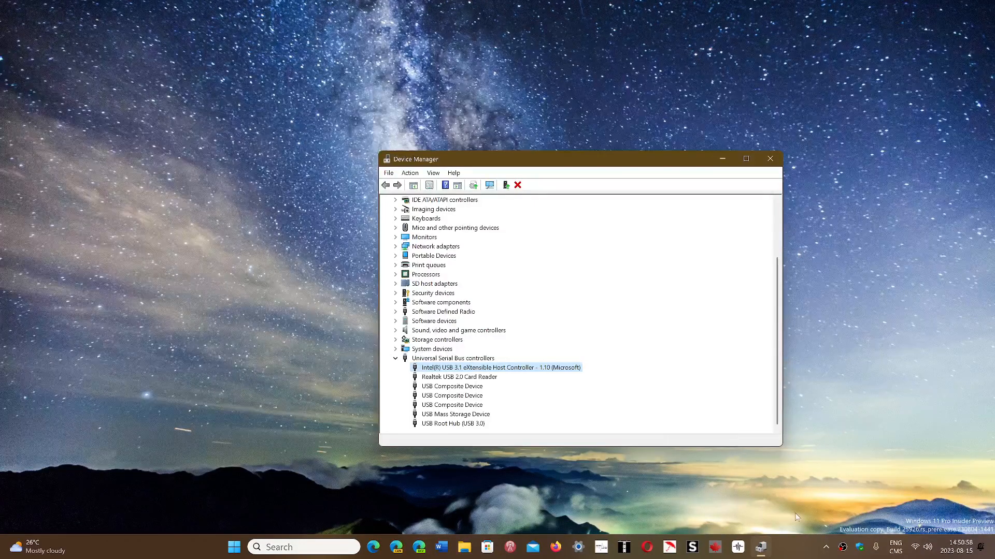